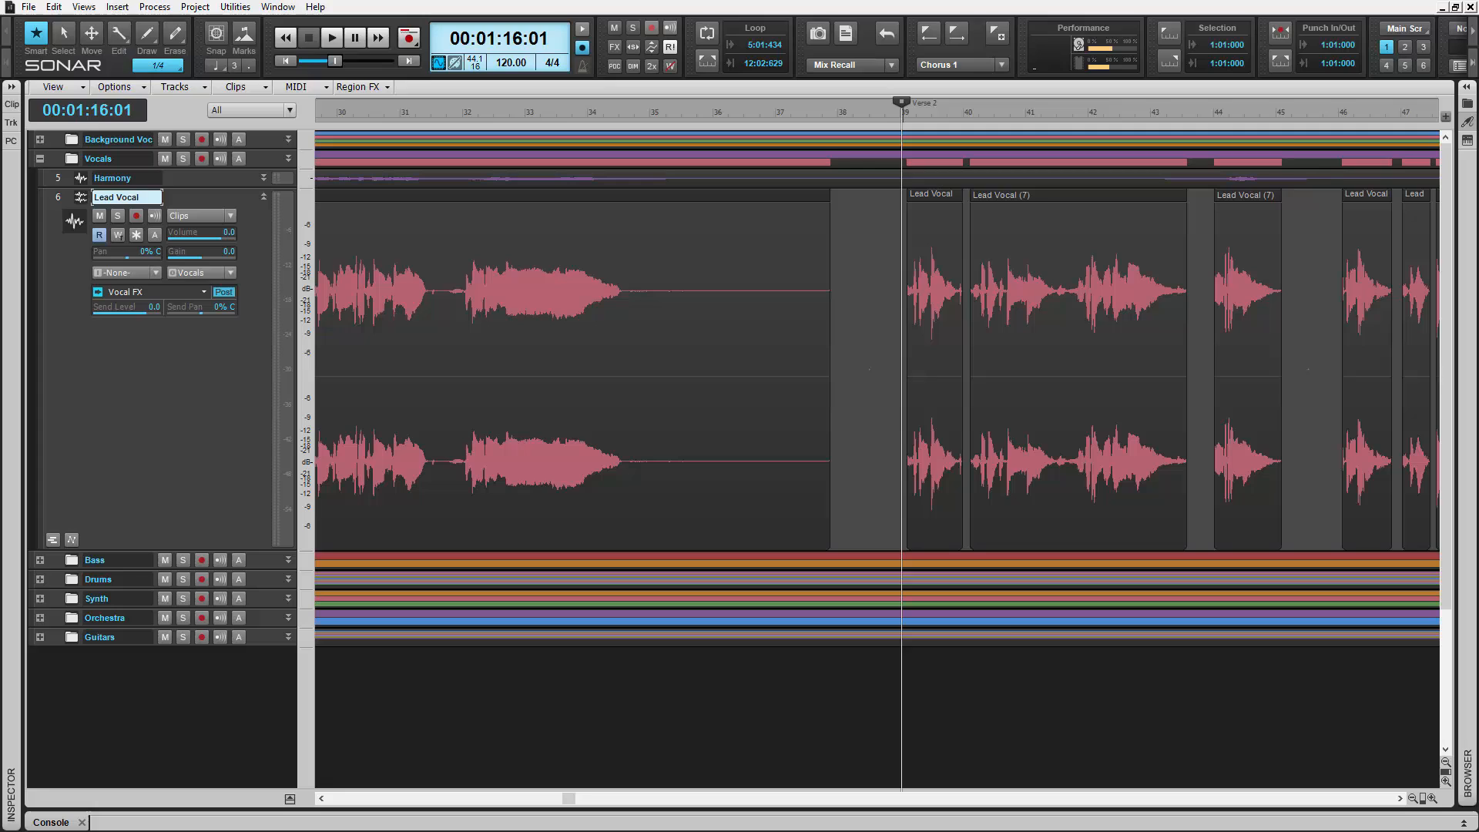
Show the Lead Vocal track's ProChannel with its compressor and EQ modules.
click(331, 36)
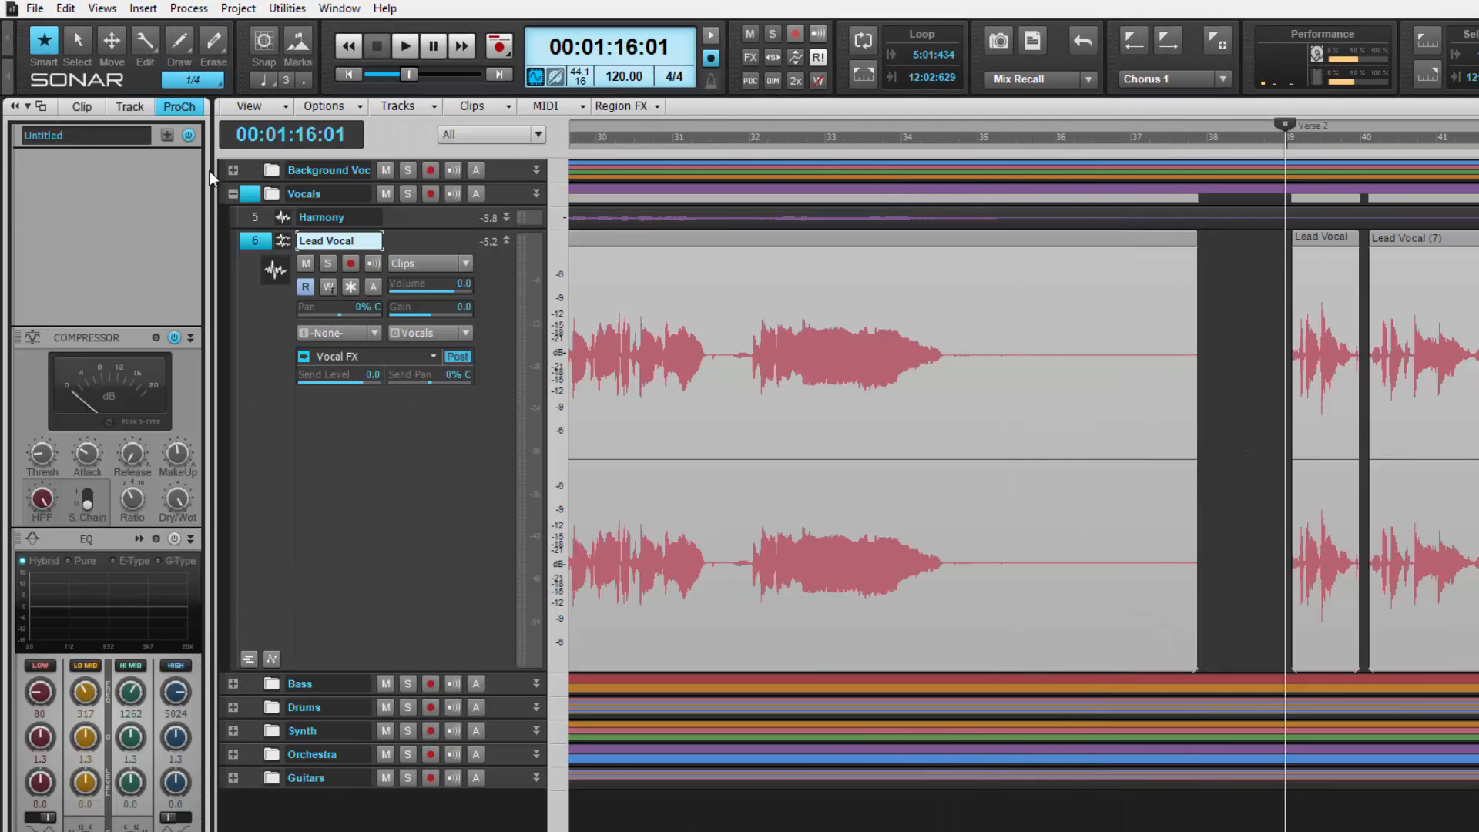
Add the MAX loudness Style Dial to Lead Vocal's ProChannel, turn it up, and show the bus pane.
click(166, 134)
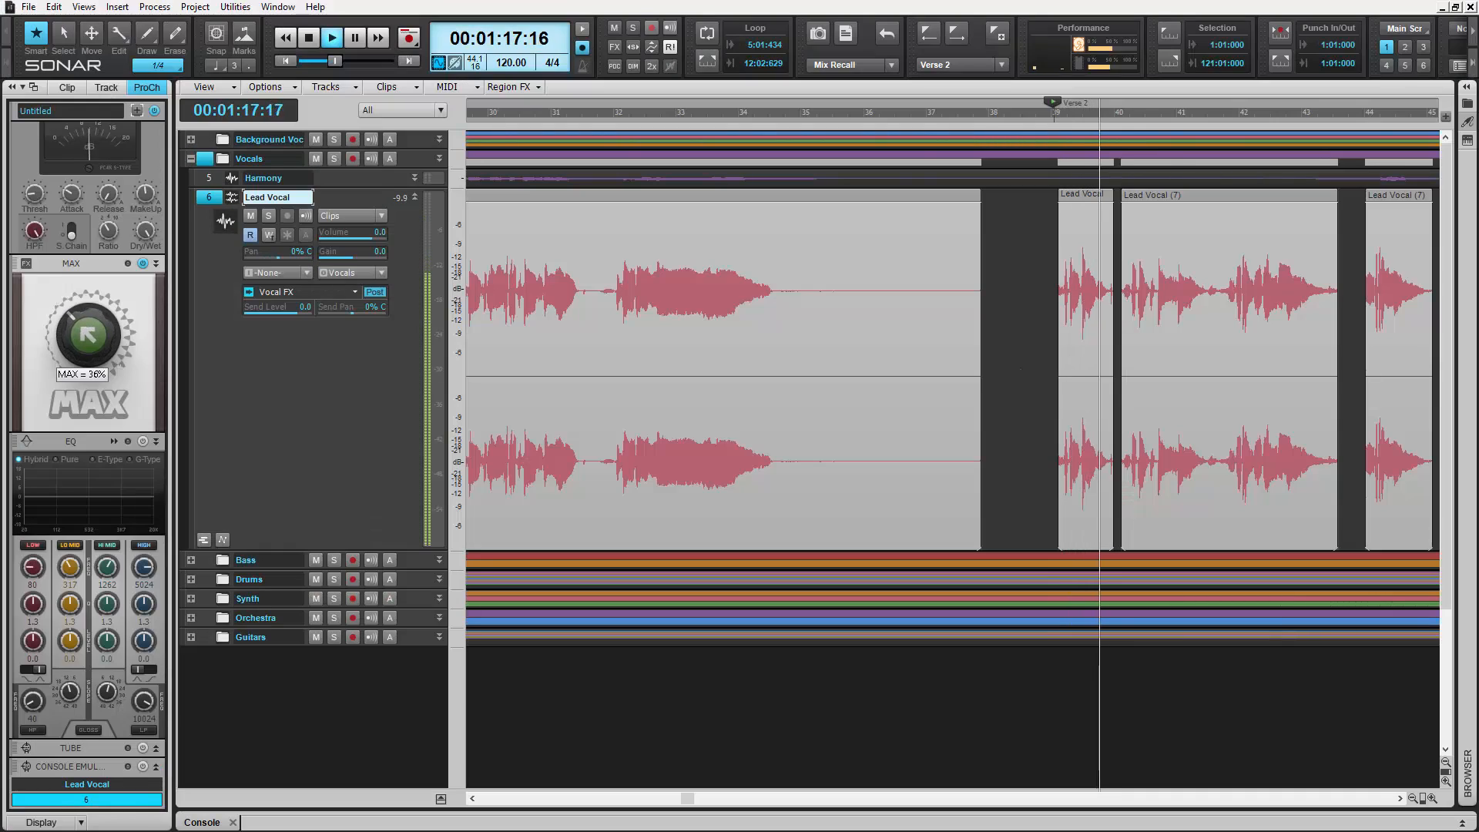
drag(84, 335, 94, 321)
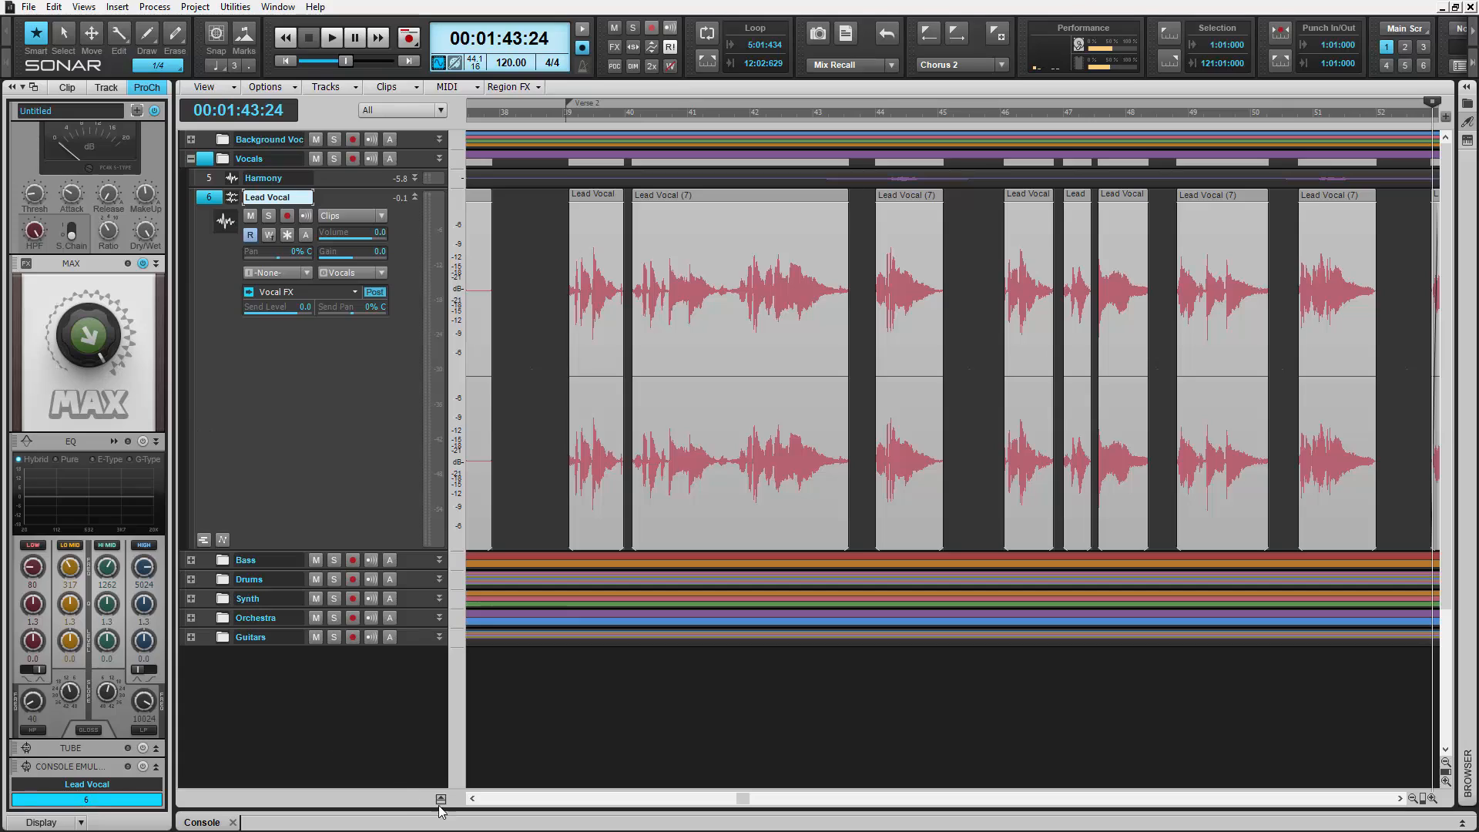
click(331, 37)
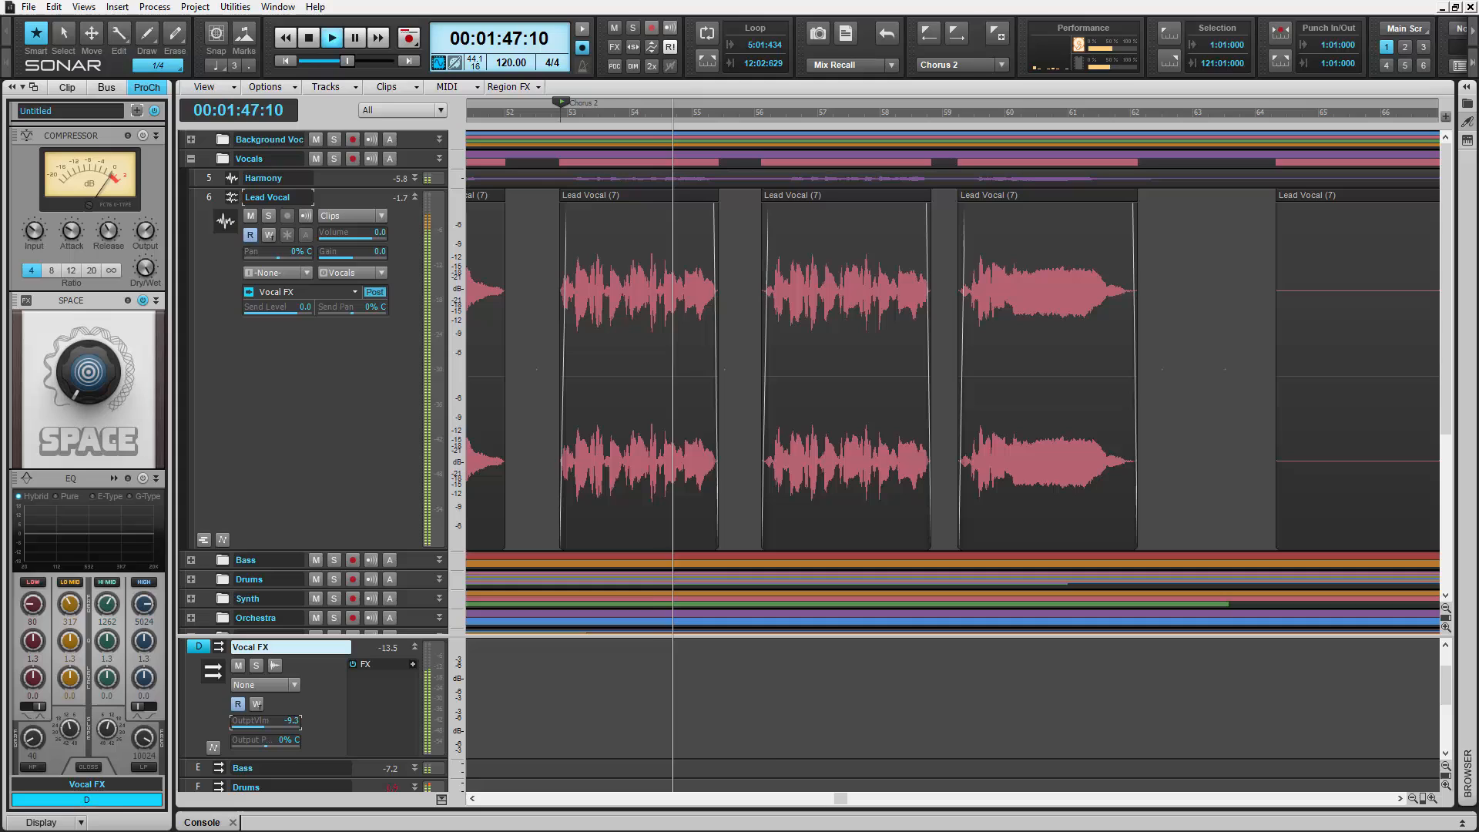
Raise the Vocal FX bus SPACE reverb to 16%, then reselect the Lead Vocal track.
drag(85, 363, 85, 377)
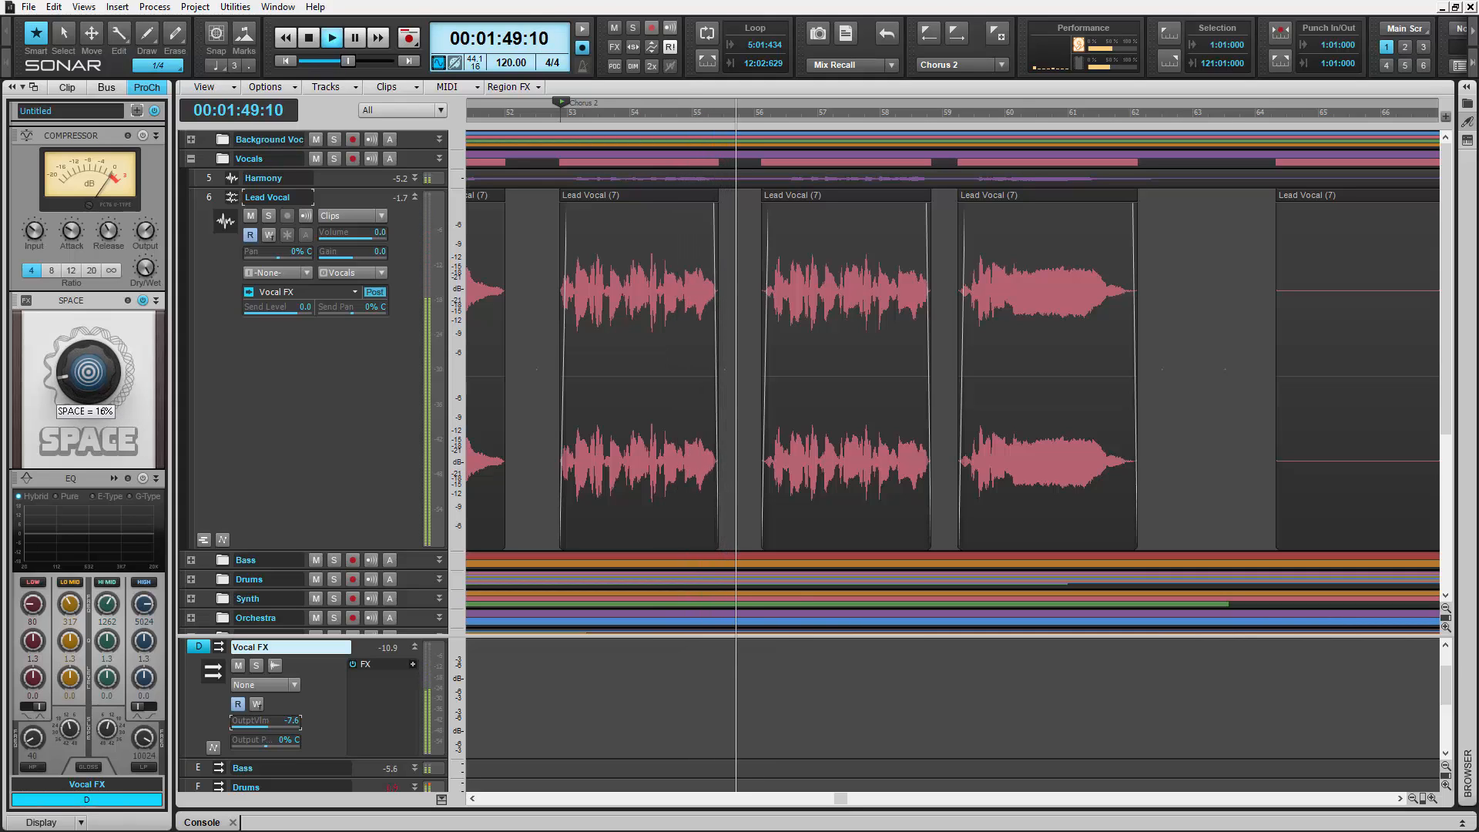
drag(85, 368, 104, 353)
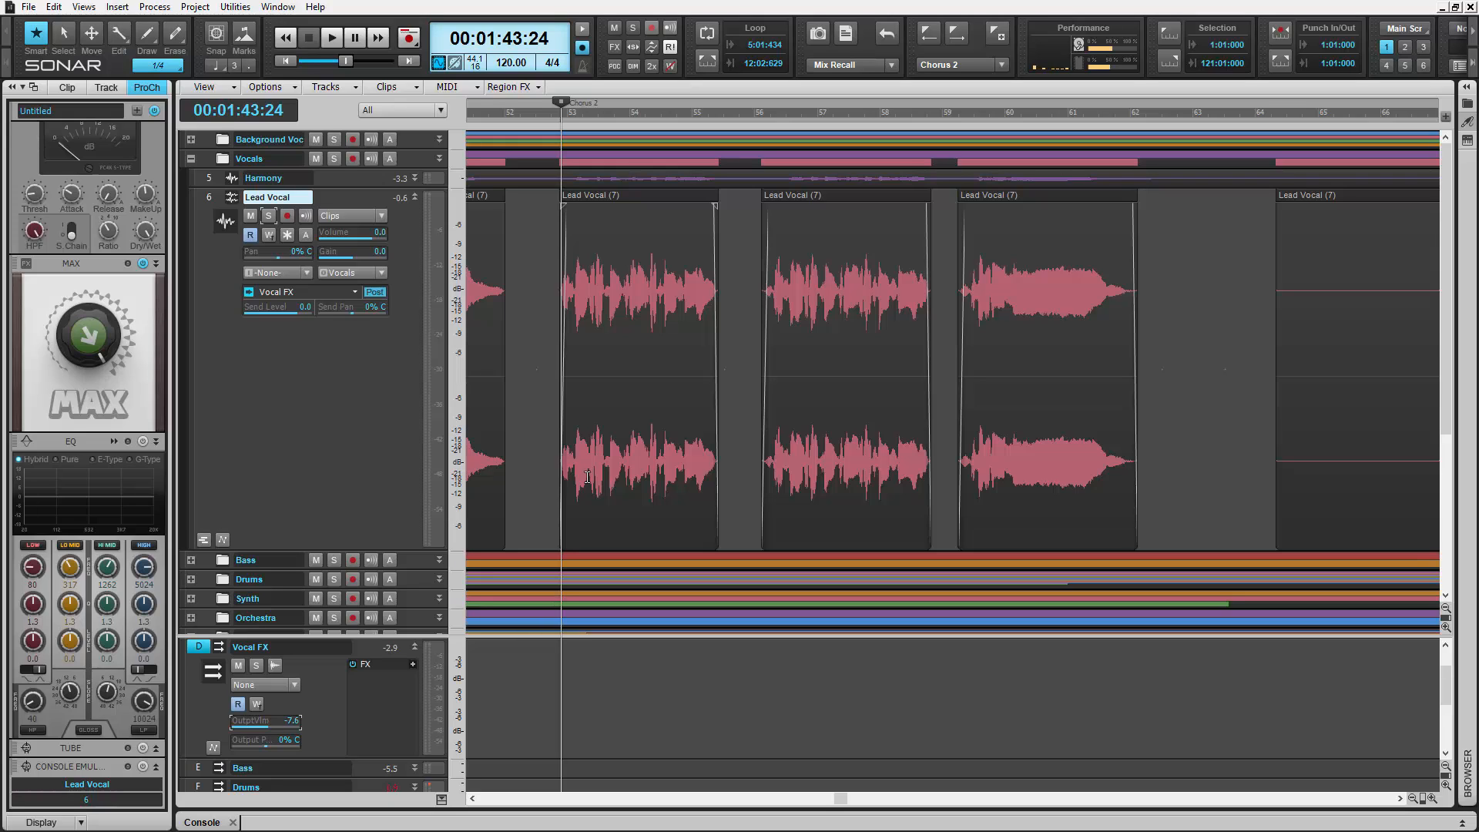
click(207, 197)
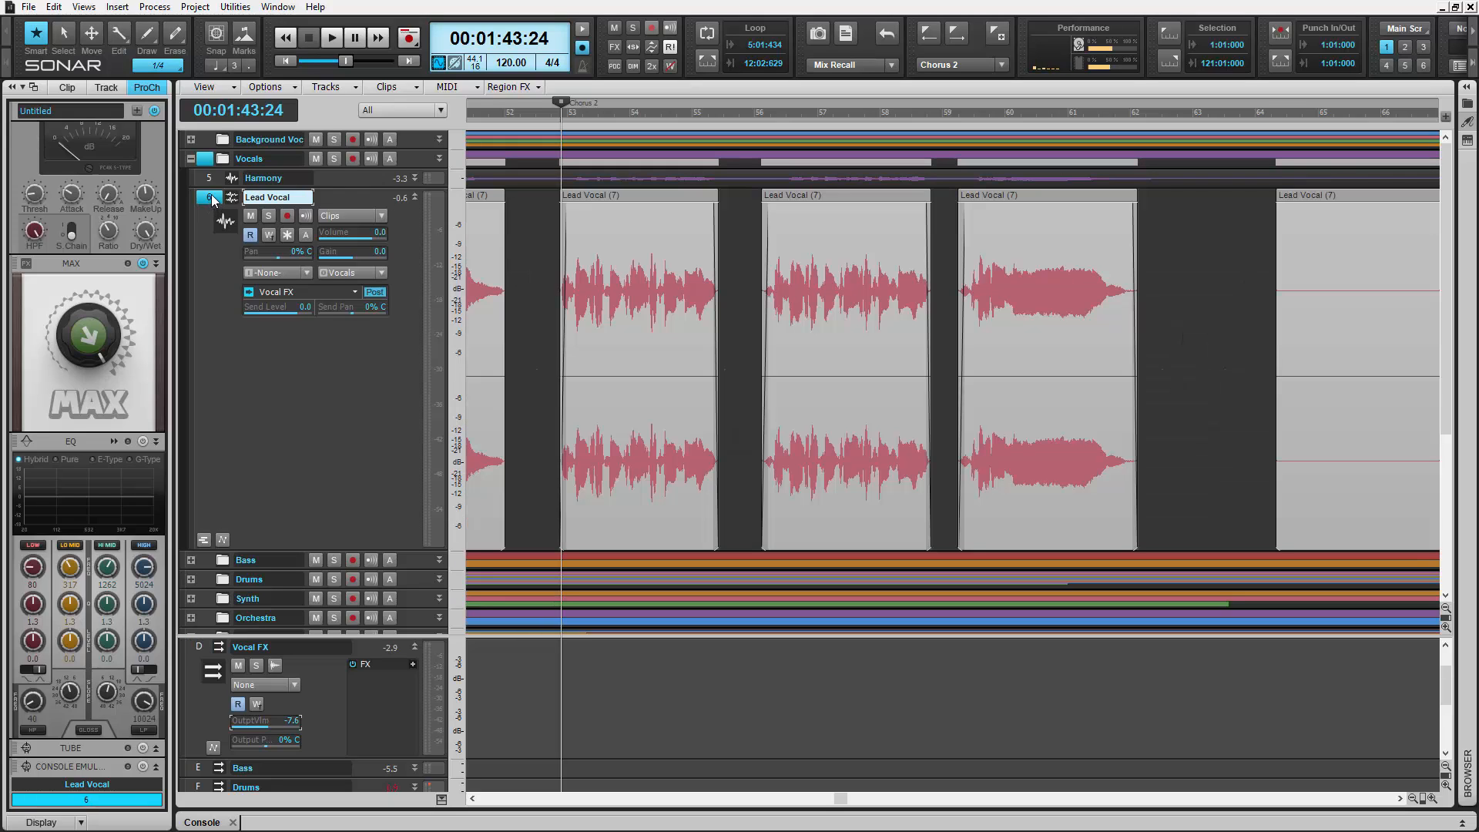